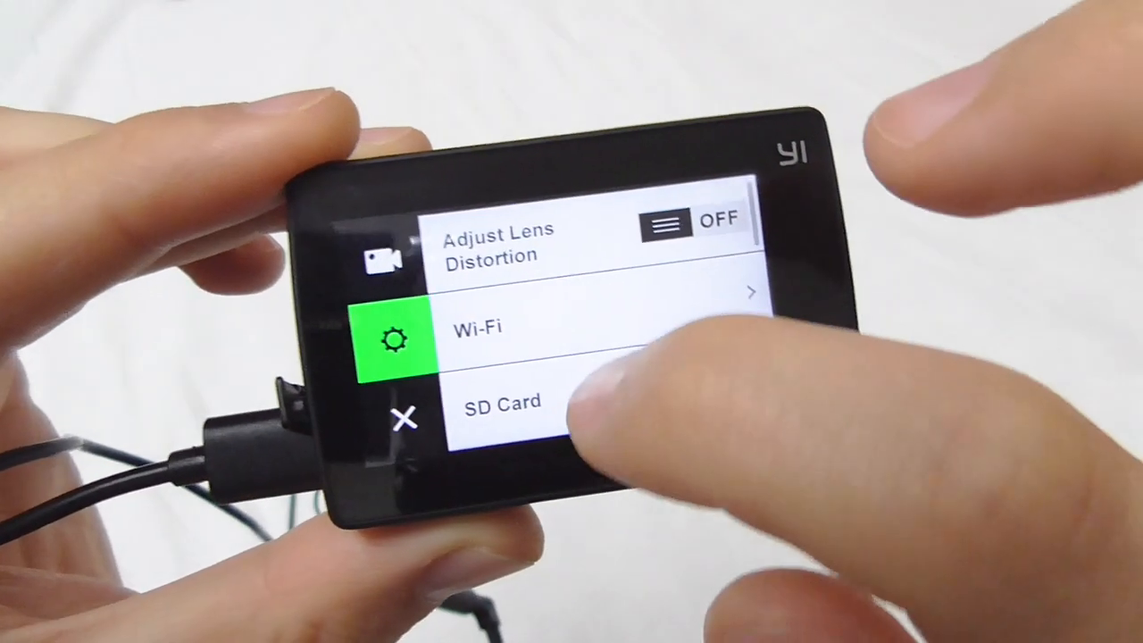
- Switch External Microphone ON in the settings list and return to the 1080/60 live view
{"action": "scroll", "scroll_direction": "down", "scroll_amount": 3}
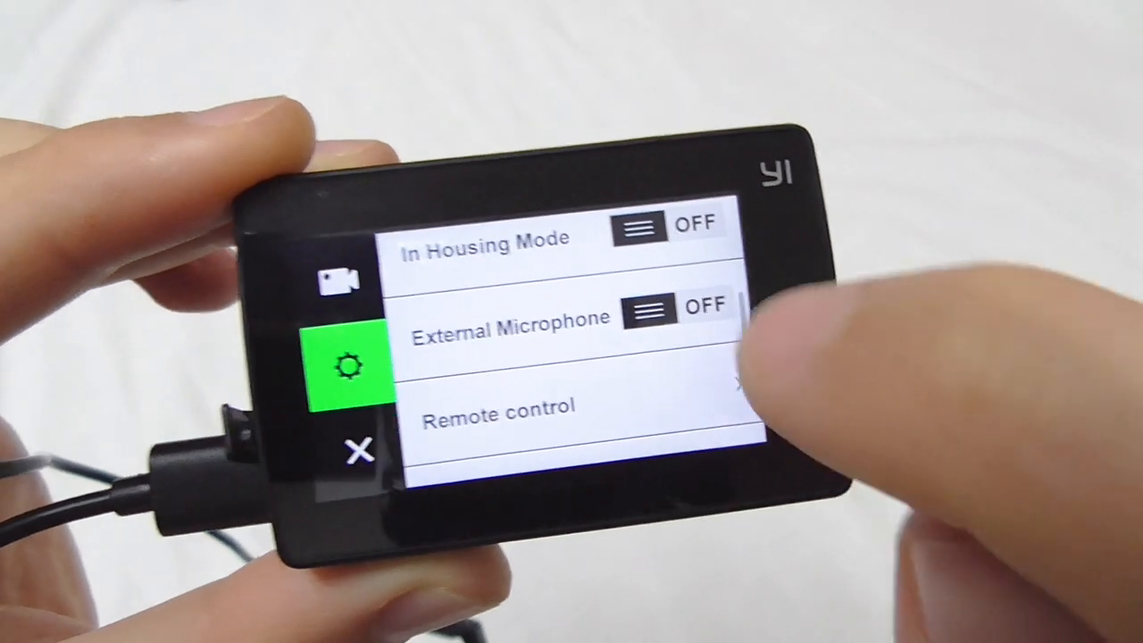
{"action": "left_click", "coordinate": [706, 311]}
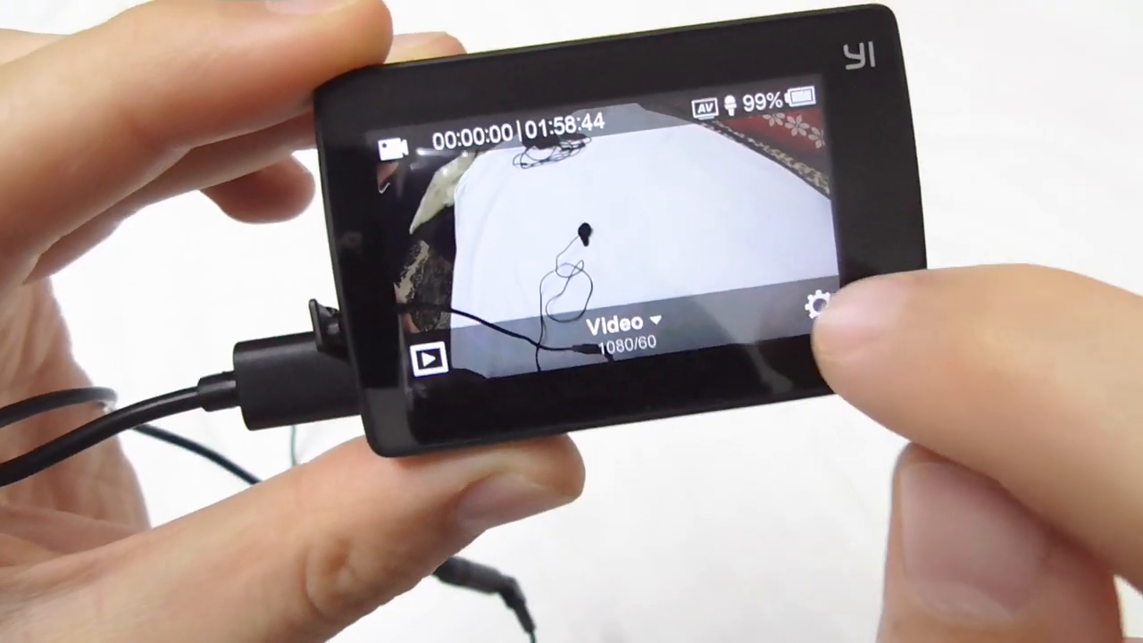
{"action": "left_click", "coordinate": [818, 307]}
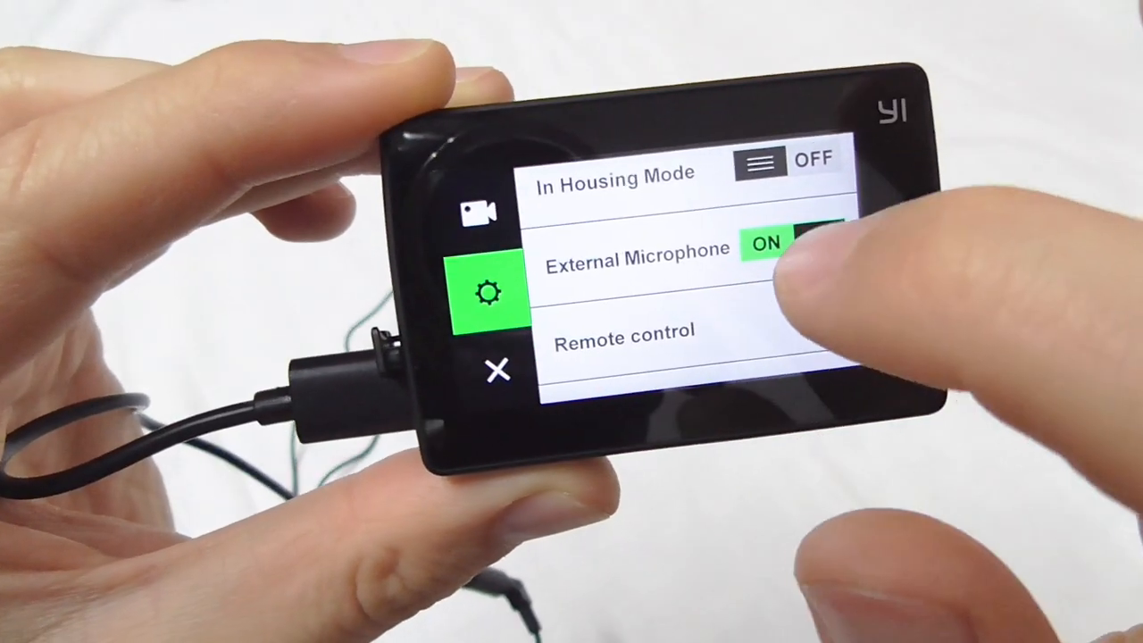
{"action": "left_click", "coordinate": [795, 251]}
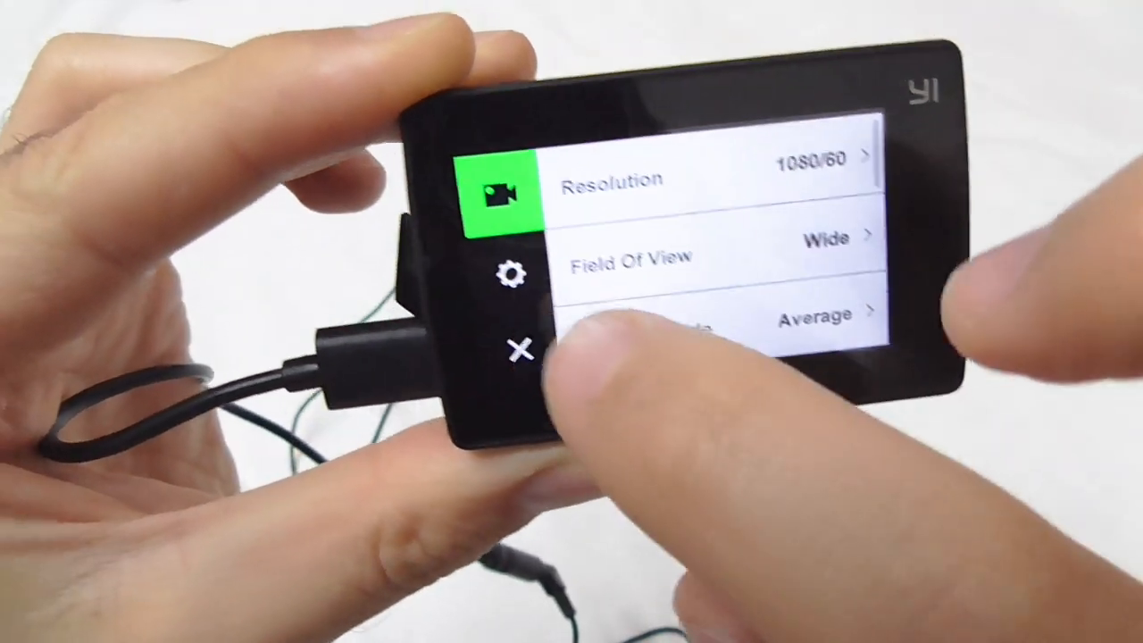
{"action": "left_click", "coordinate": [504, 277]}
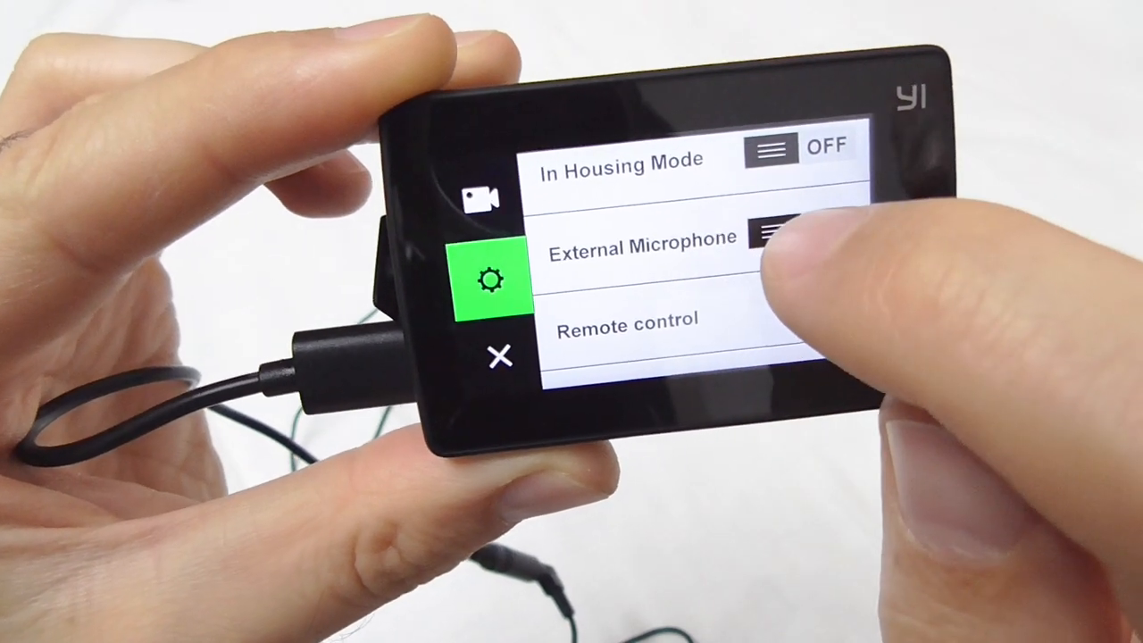
{"action": "left_click", "coordinate": [498, 358]}
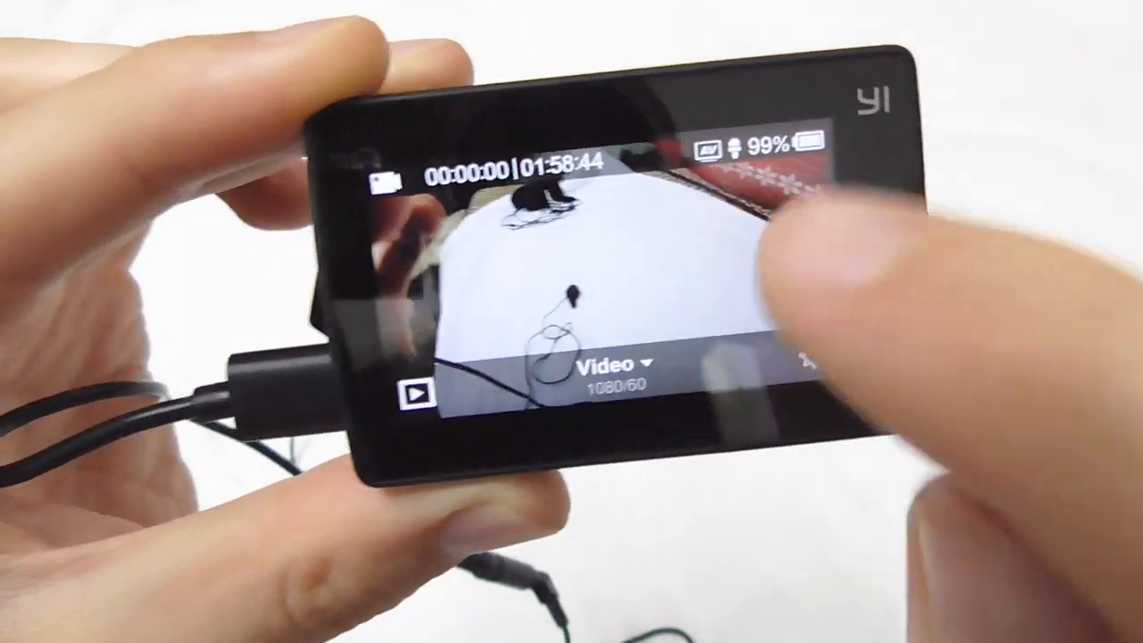